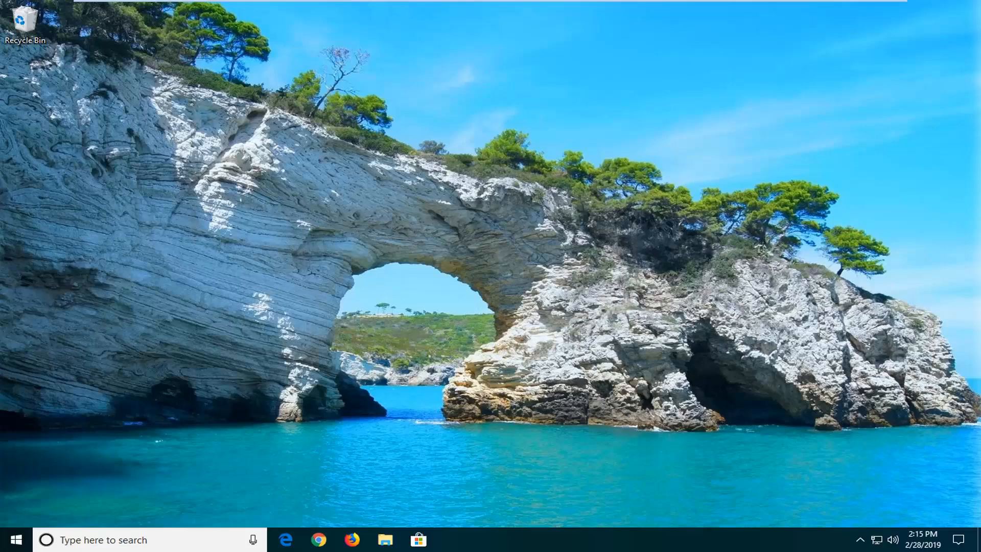
pyautogui.moveTo(566, 197)
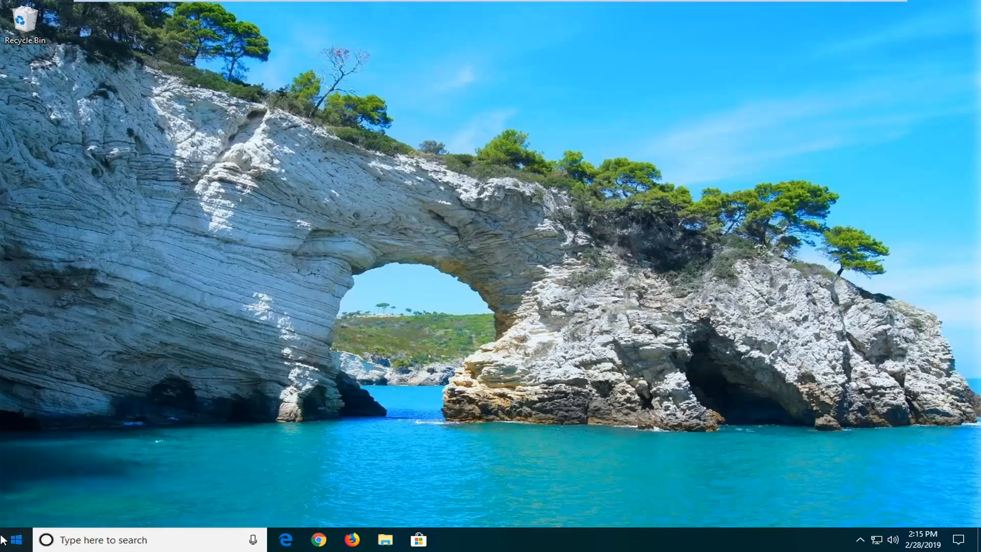
# Search Start for 'services' and launch the Services app from its context menu.
pyautogui.click(12, 539)
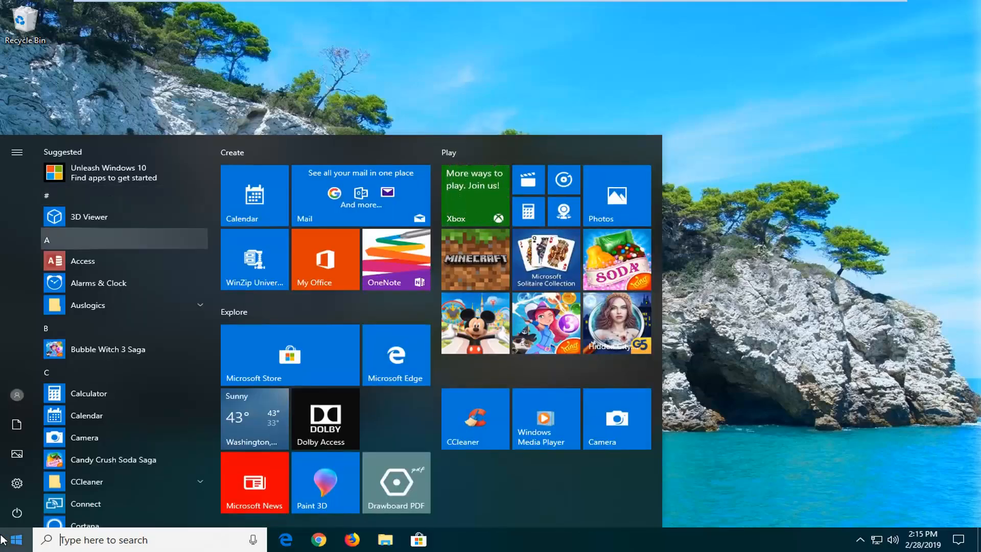
pyautogui.write('services')
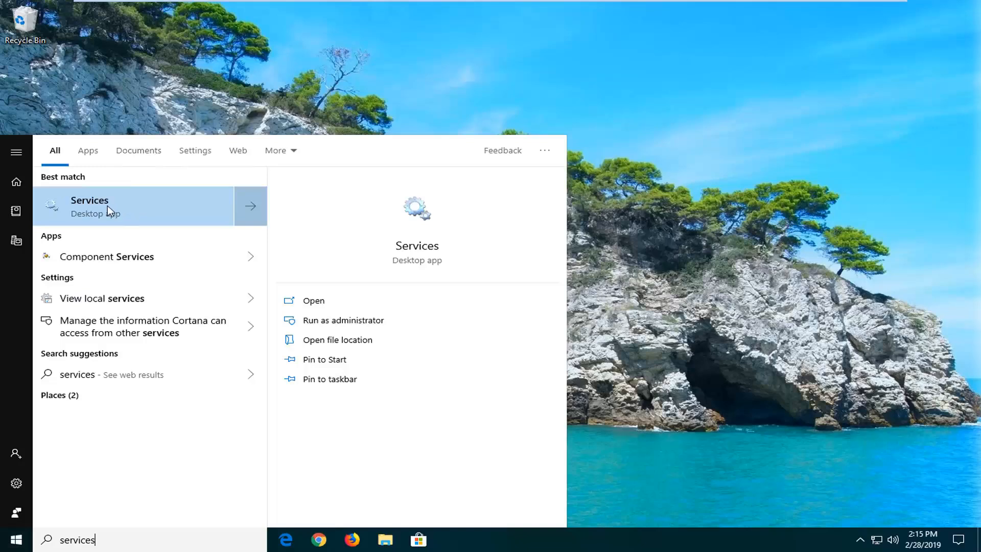
pyautogui.rightClick(110, 209)
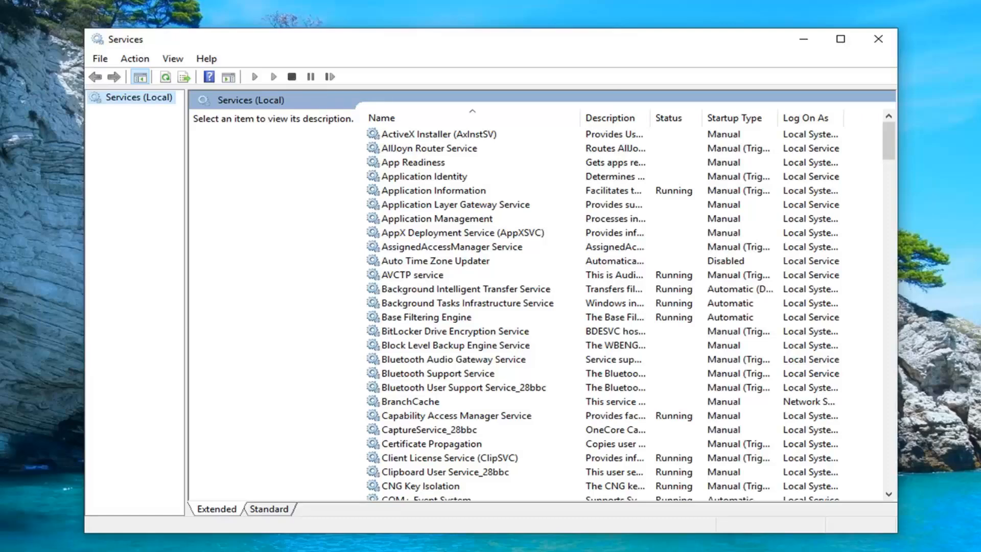
# Verify the Workstation service shows Running with Automatic startup, then close Services.
pyautogui.scroll(-3)
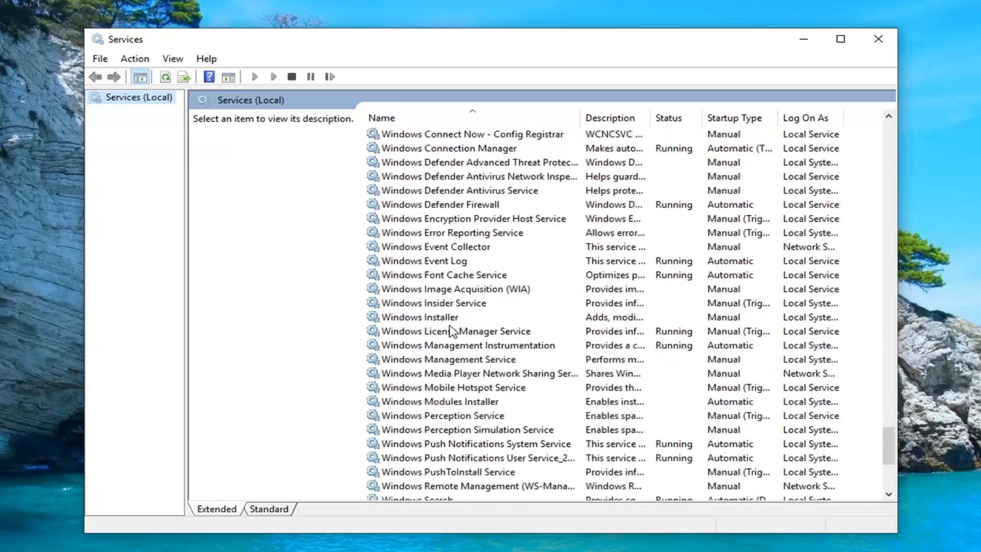
pyautogui.scroll(-3)
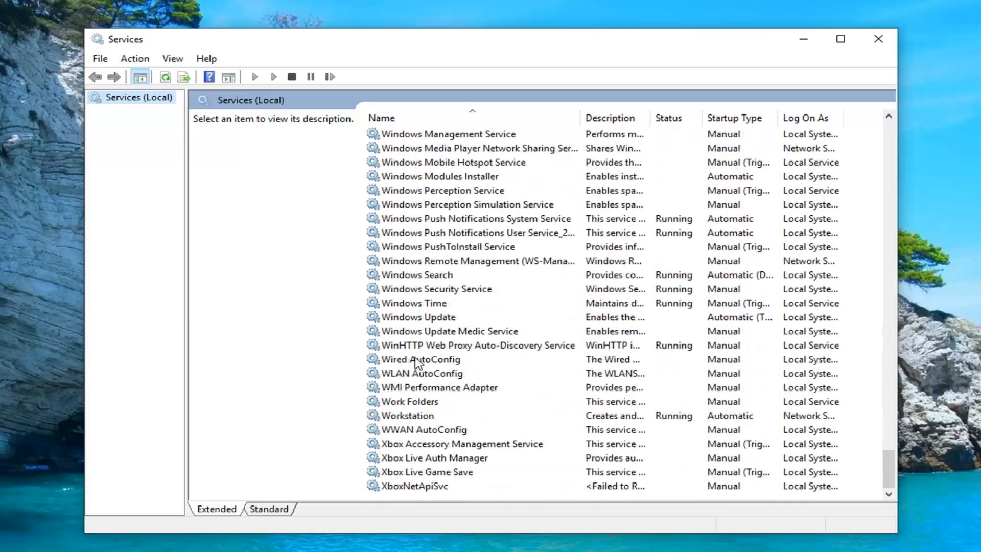
pyautogui.click(408, 415)
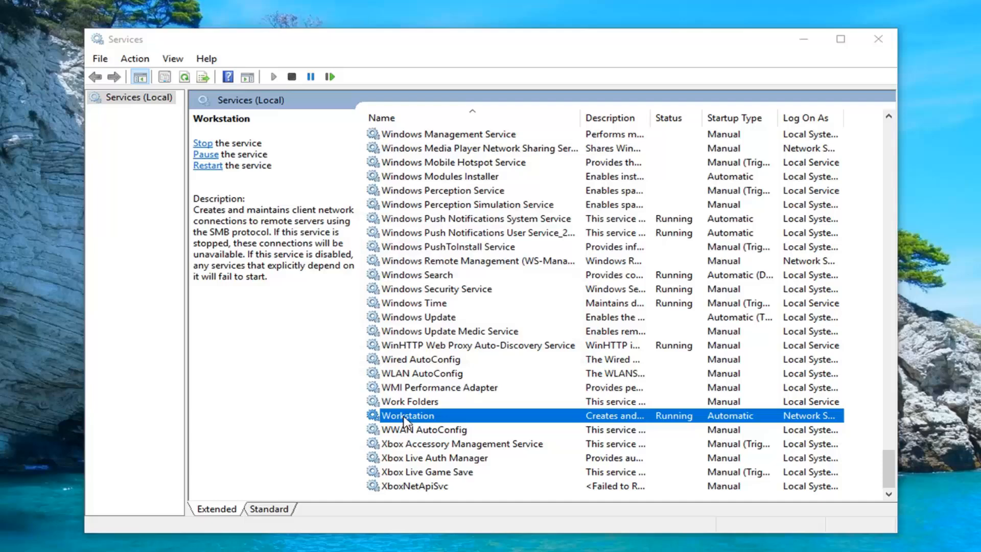
pyautogui.doubleClick(408, 415)
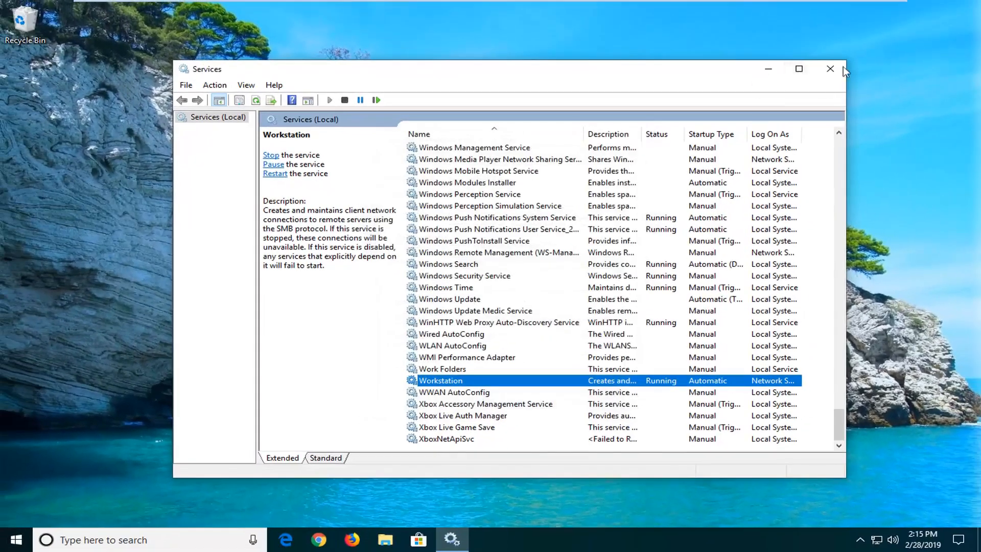
pyautogui.click(830, 68)
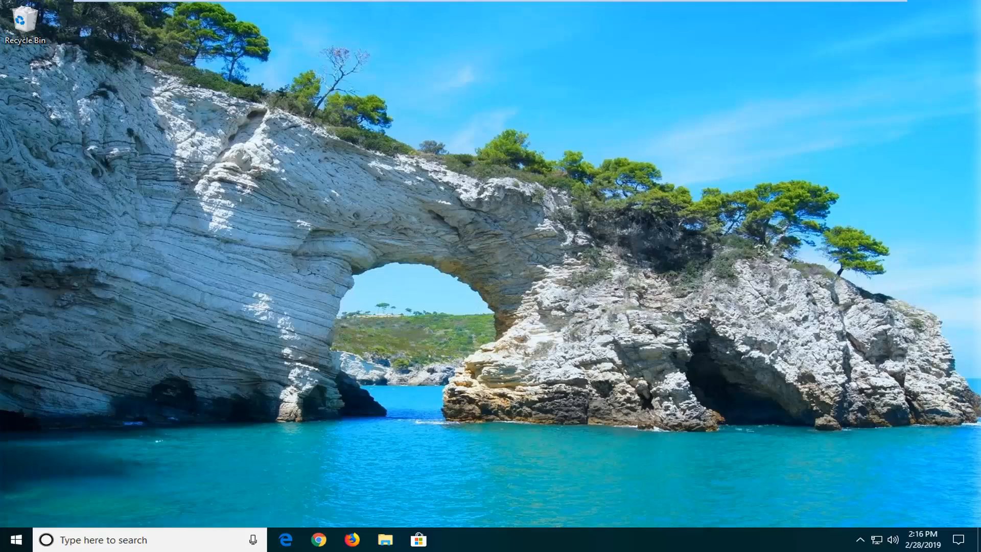
# Search Start for 'control panel' and open the Control Panel result.
pyautogui.click(16, 539)
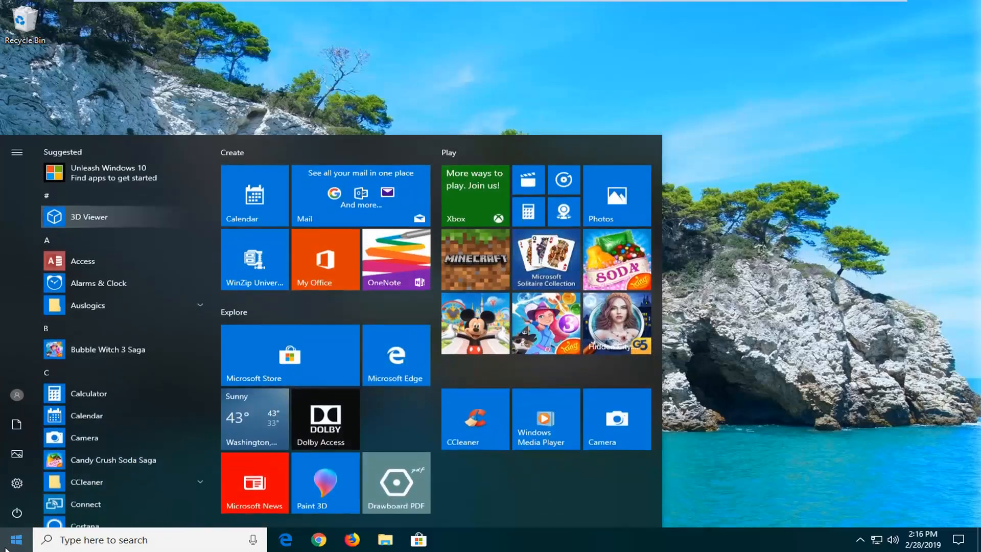
pyautogui.write('c')
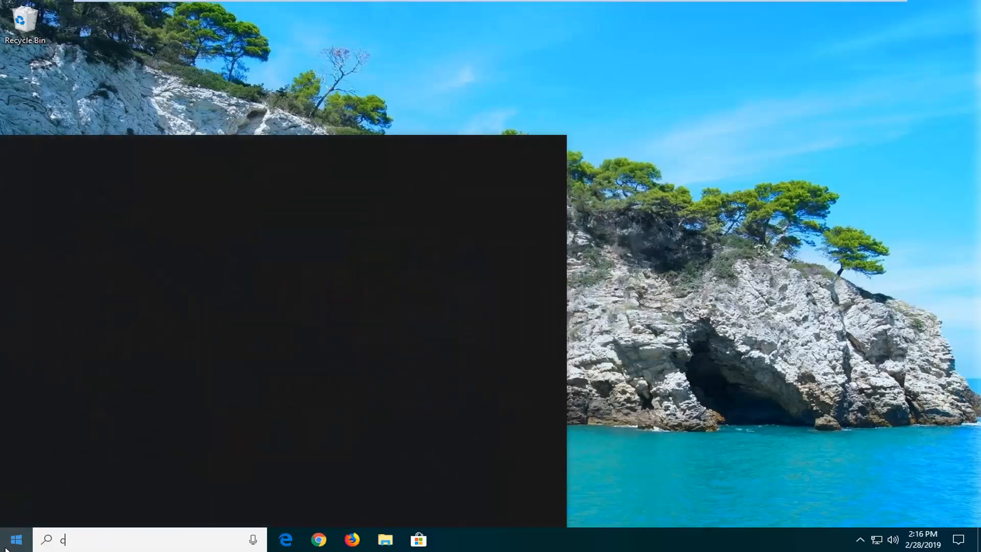
pyautogui.write('ontrol panel')
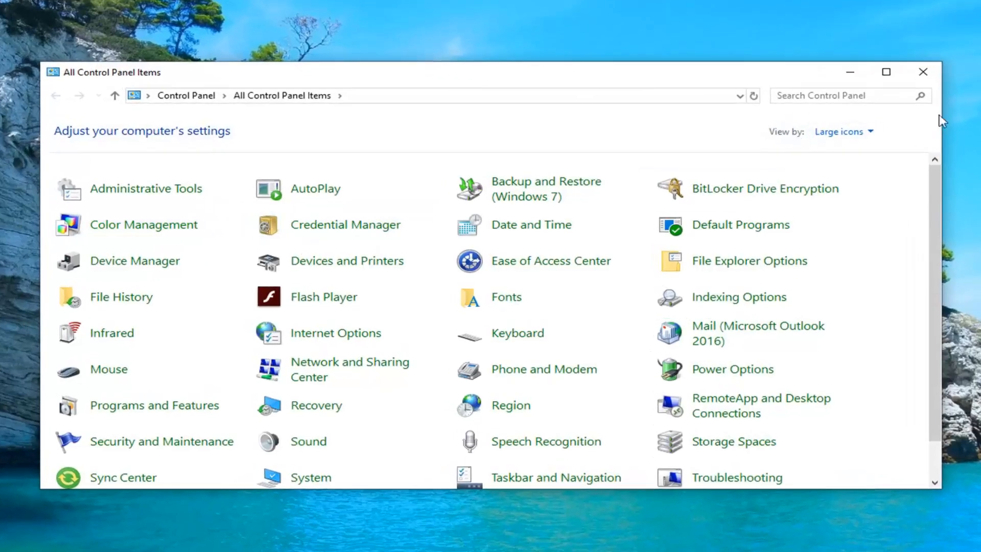
pyautogui.moveTo(831, 182)
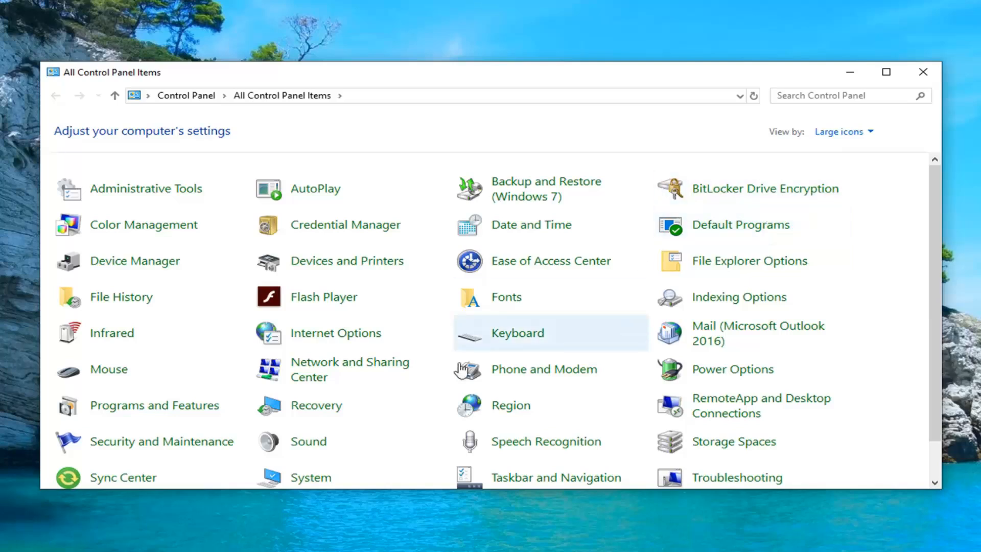
# Open Network and Sharing Center from All Control Panel Items.
pyautogui.click(350, 369)
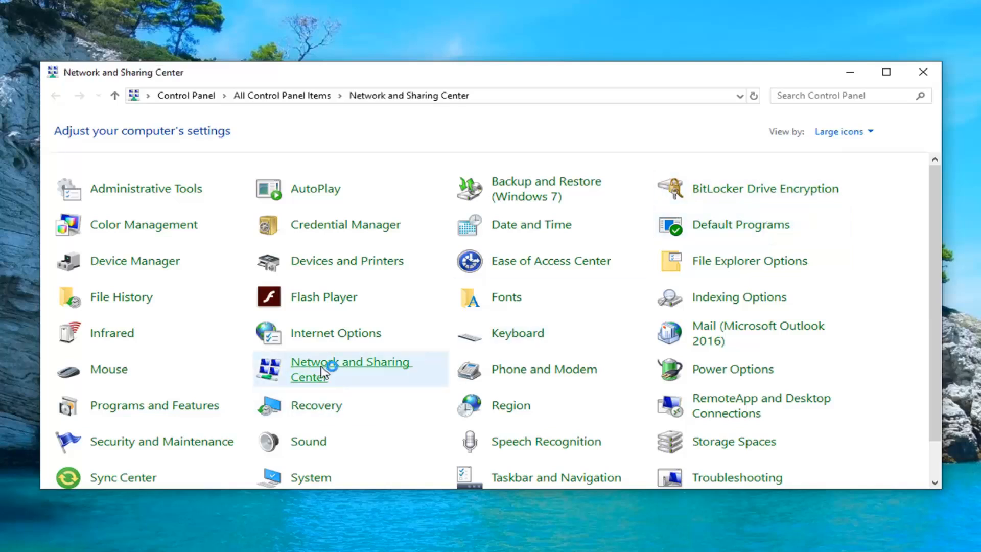
pyautogui.click(350, 369)
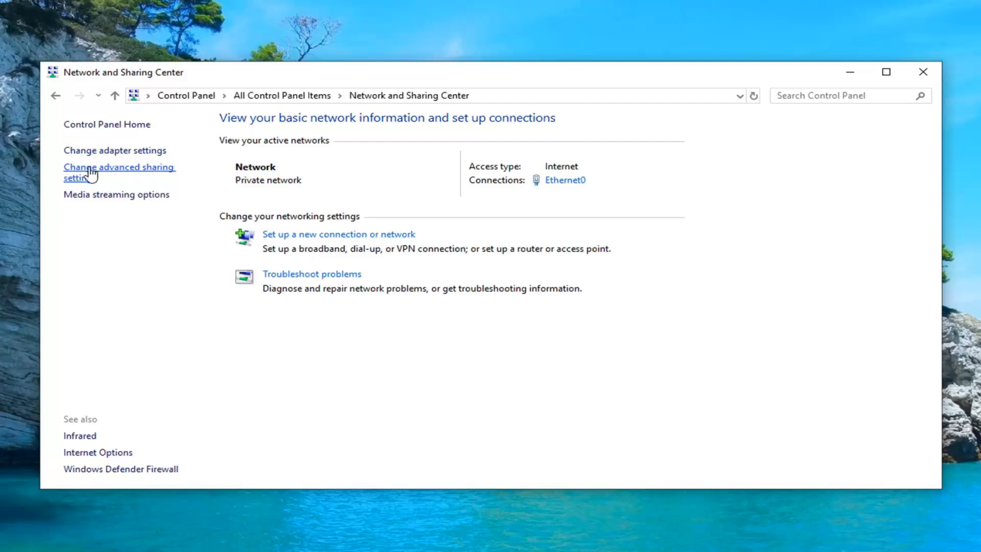
# Go to Advanced sharing settings and reach the All Networks section.
pyautogui.click(119, 172)
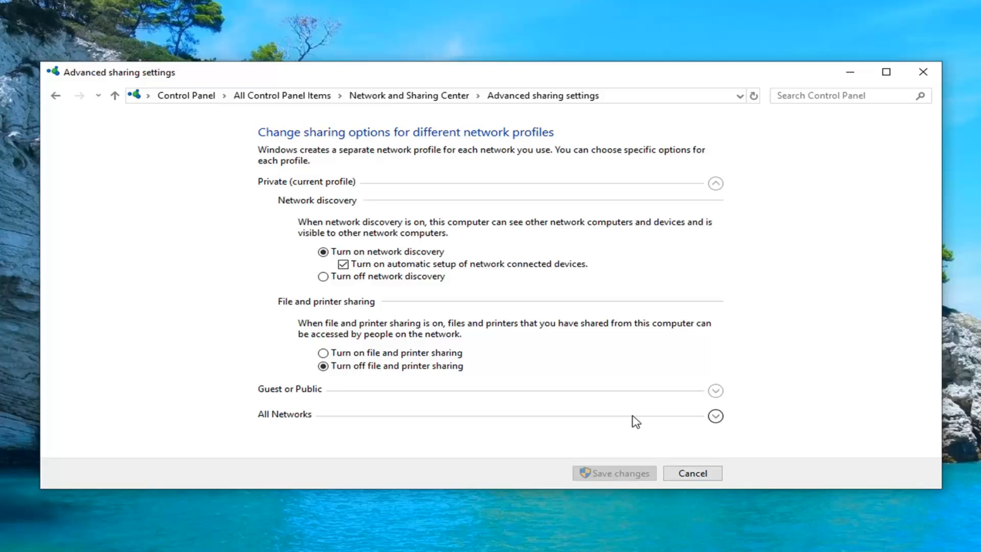
pyautogui.scroll(-3)
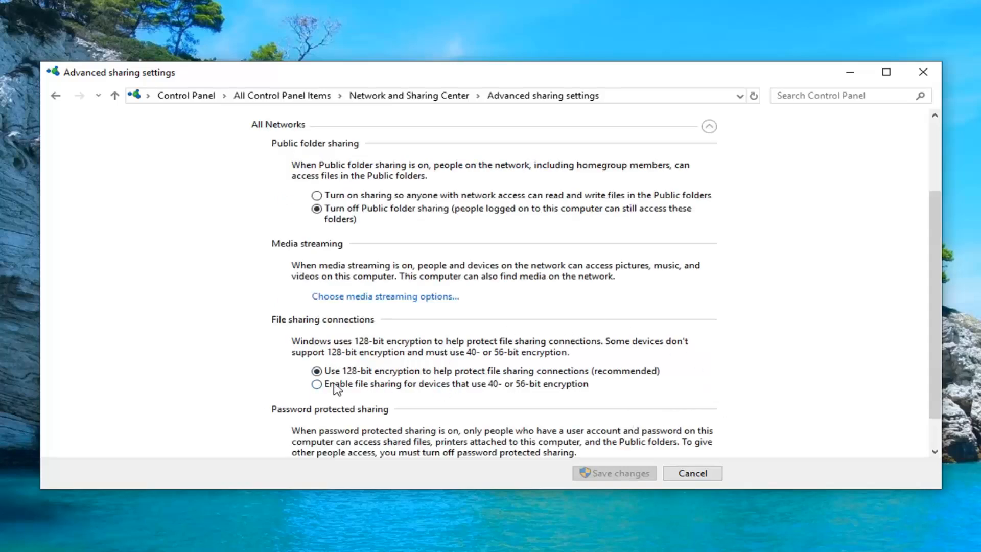
pyautogui.moveTo(404, 391)
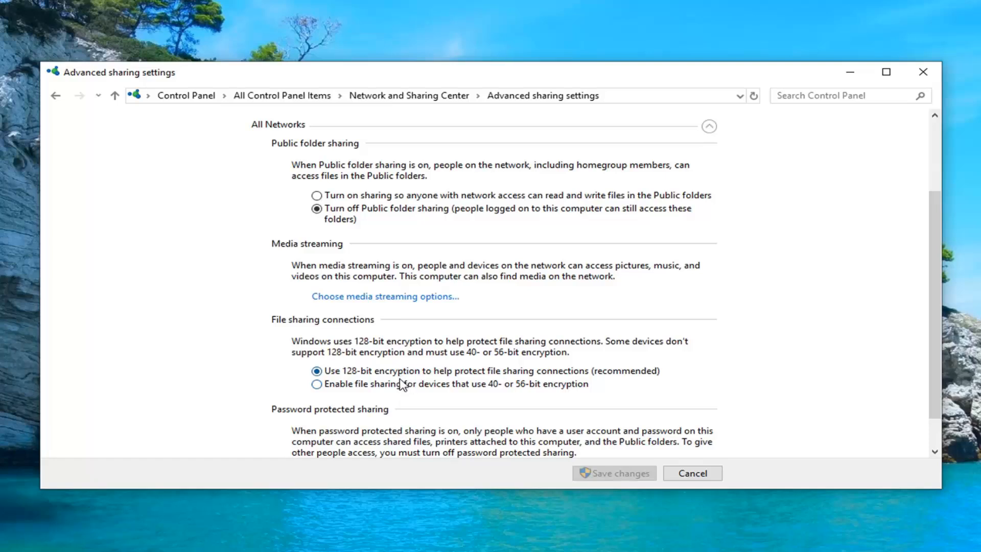
# Enable file sharing for 40- or 56-bit encryption devices and save the changes.
pyautogui.click(317, 383)
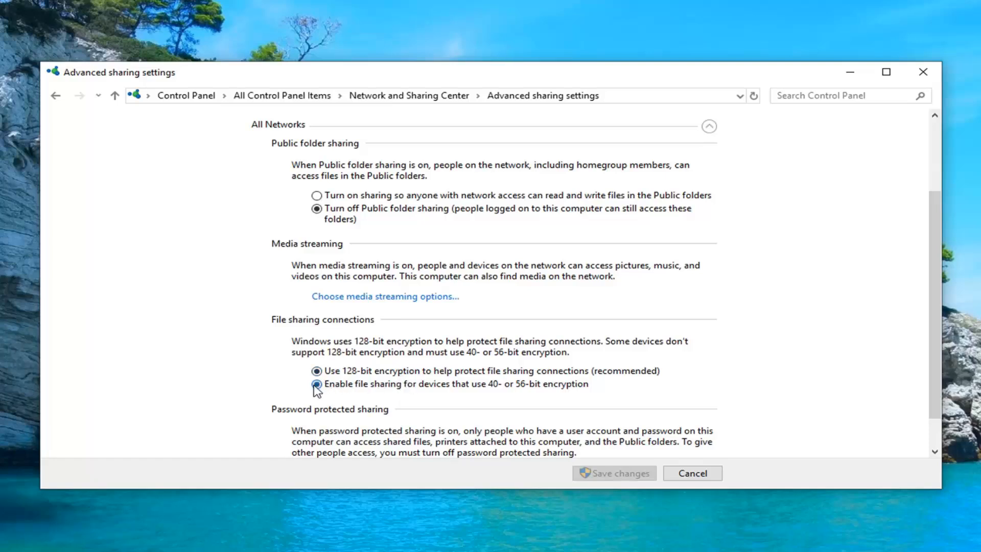
pyautogui.click(316, 383)
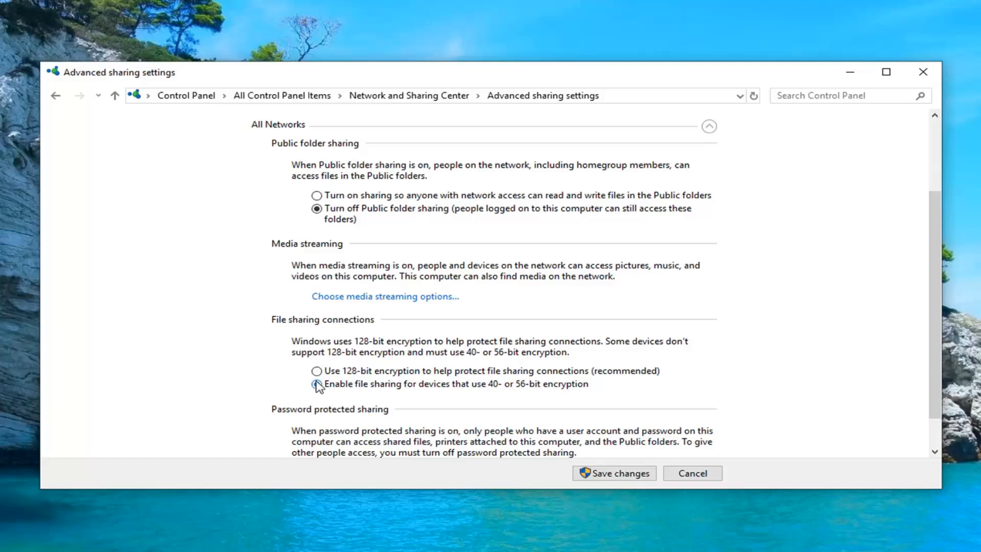
pyautogui.click(317, 383)
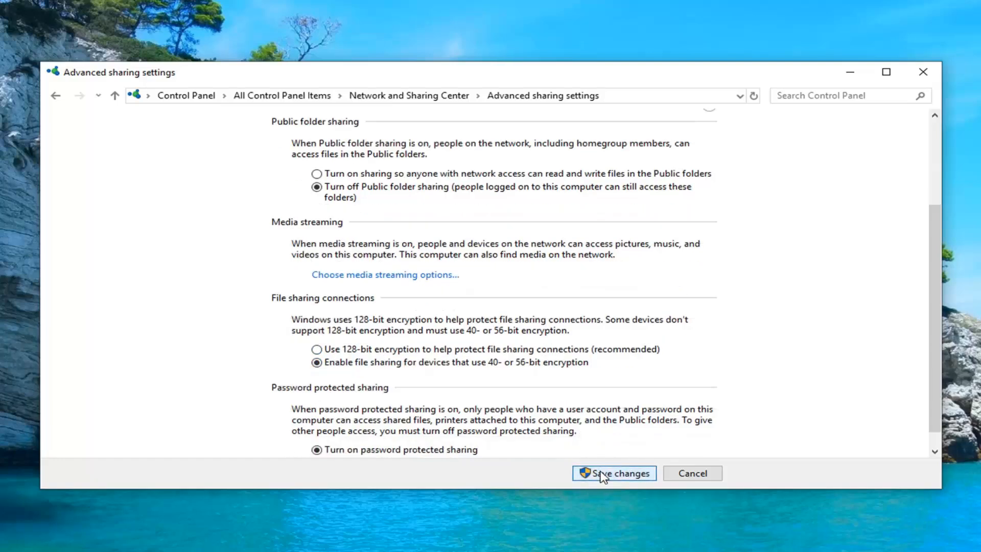
pyautogui.click(613, 473)
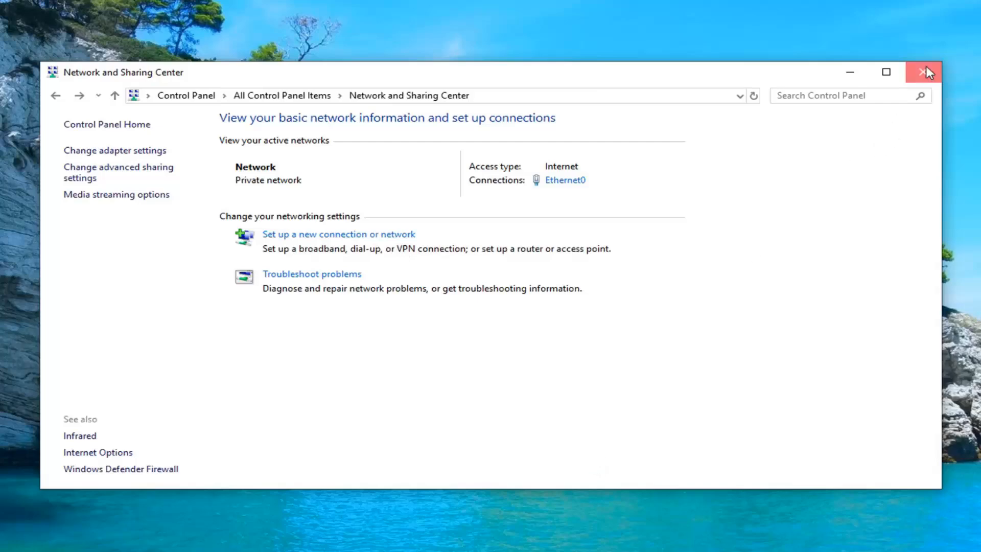